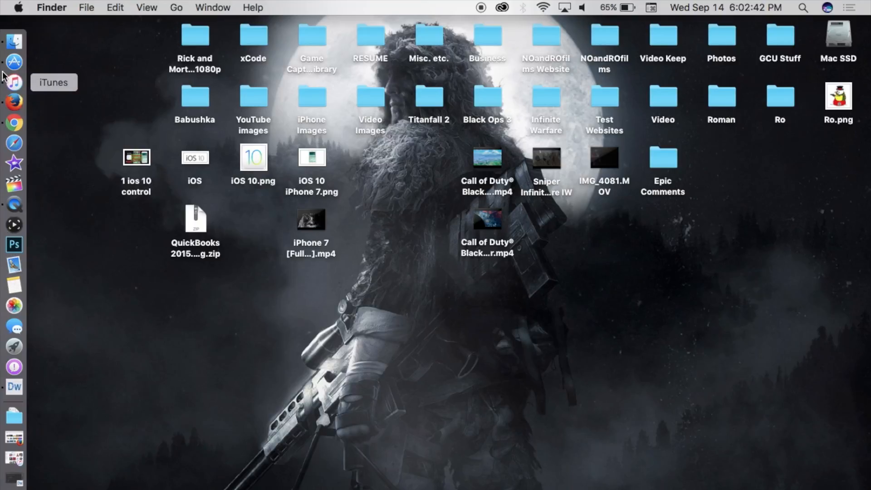
pyautogui.moveTo(13, 102)
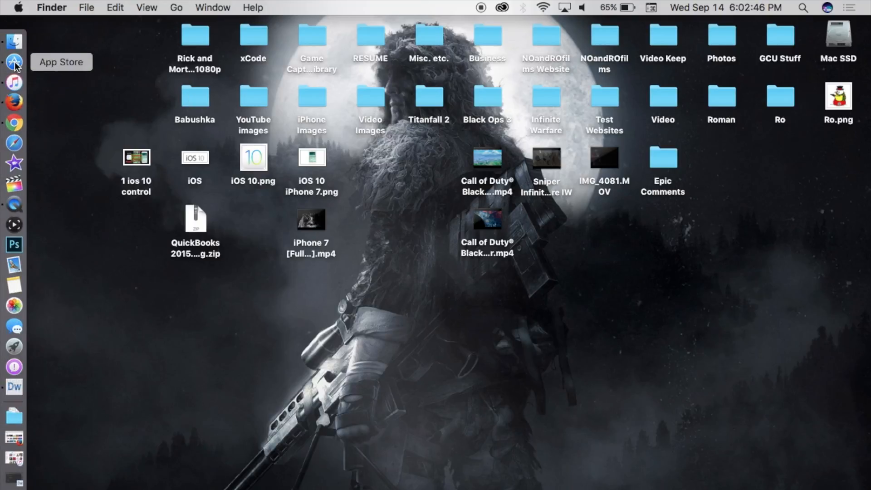
pyautogui.moveTo(803, 4)
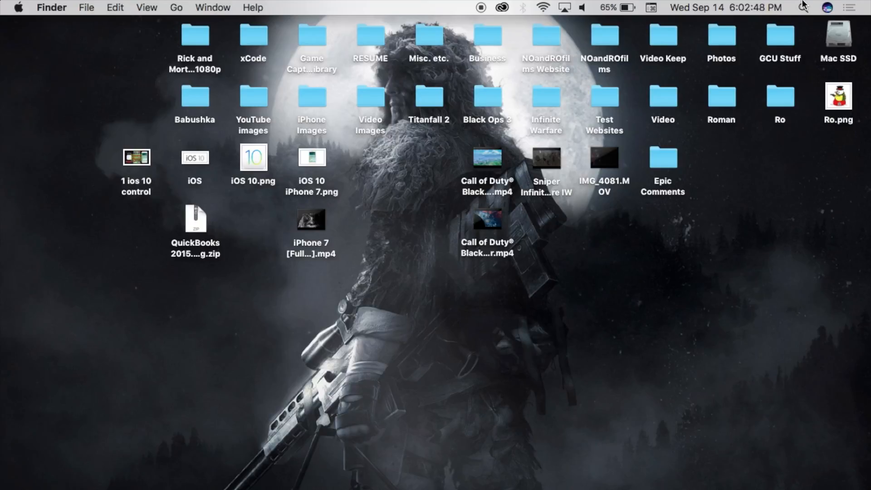
# - Bring up Spotlight search from the menu bar to find the App Store
pyautogui.click(801, 8)
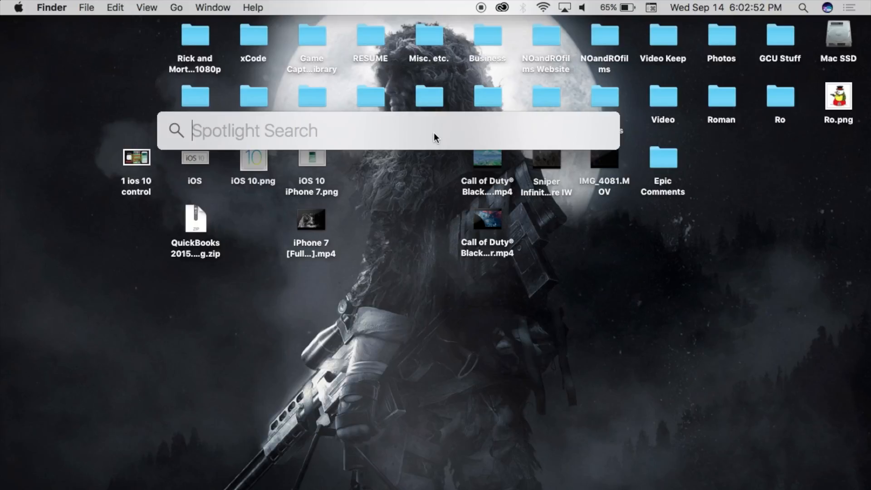
pyautogui.moveTo(395, 261)
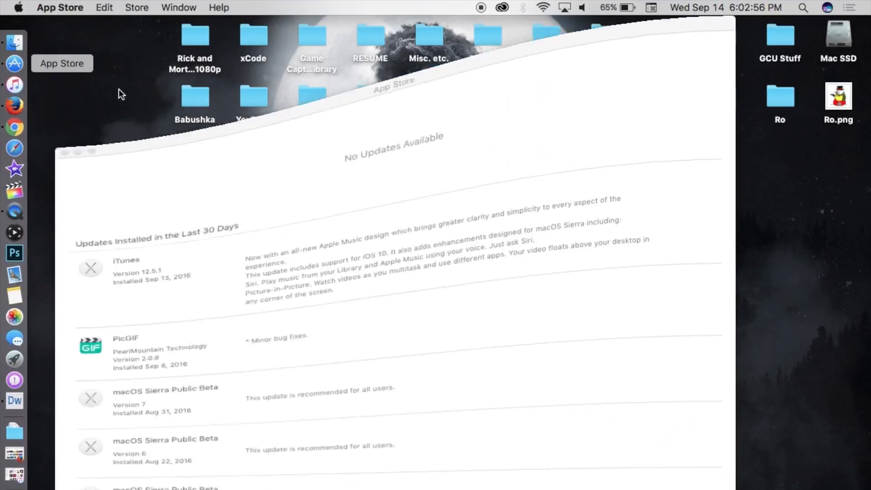
# - Show App Store's Updates list and expand the iTunes 12.5.1 release notes
pyautogui.click(344, 32)
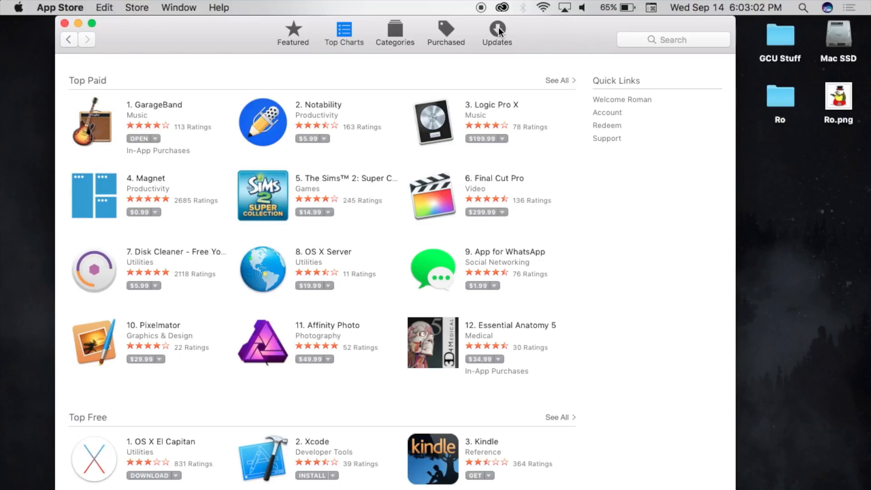
pyautogui.click(496, 32)
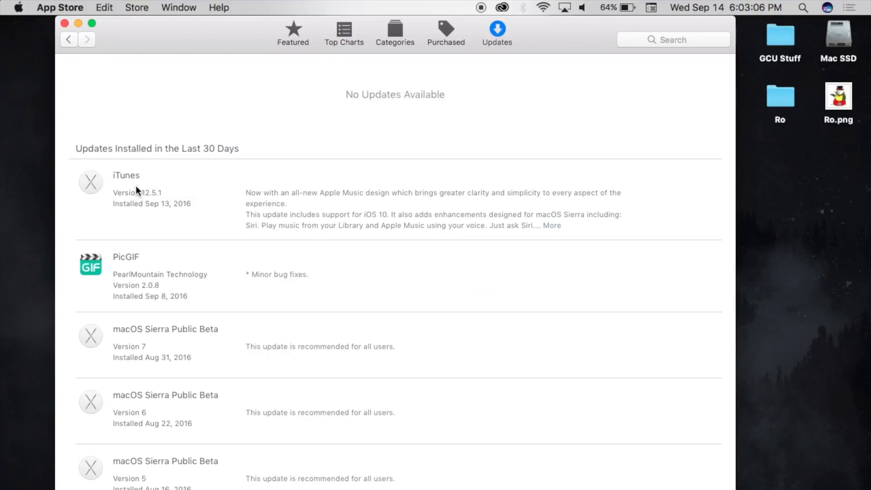
pyautogui.moveTo(319, 213)
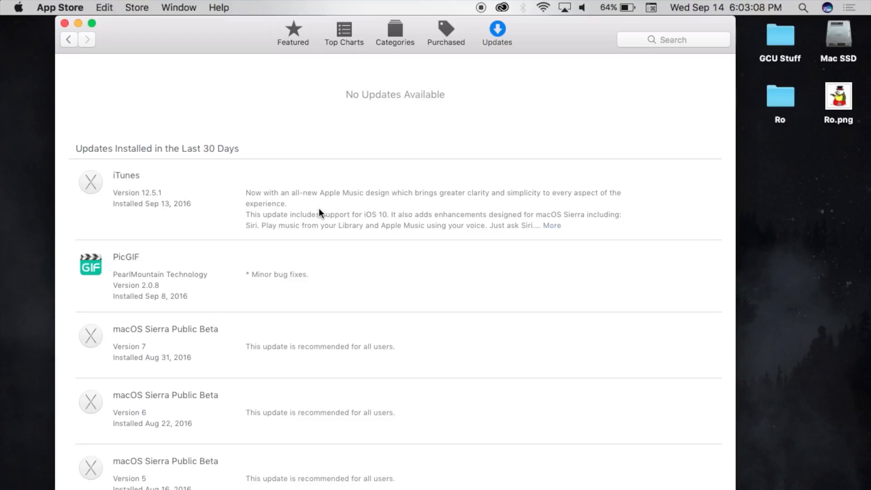
pyautogui.click(552, 225)
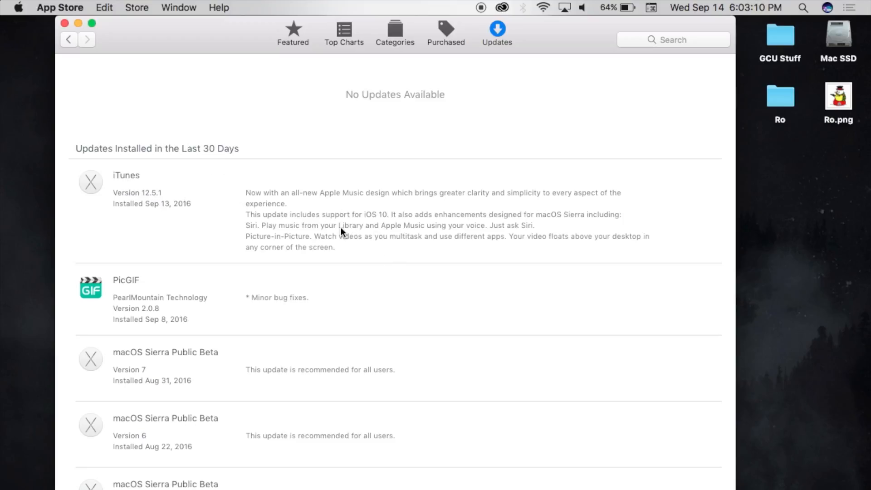
pyautogui.moveTo(294, 237)
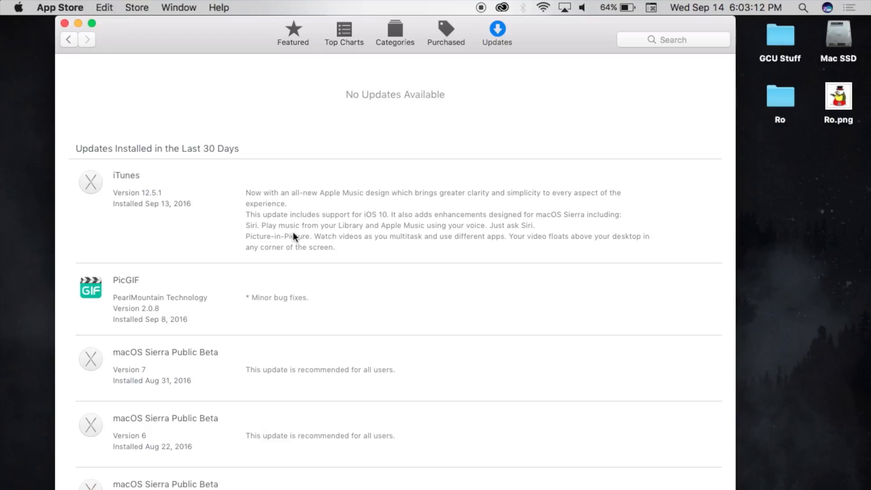
pyautogui.moveTo(389, 251)
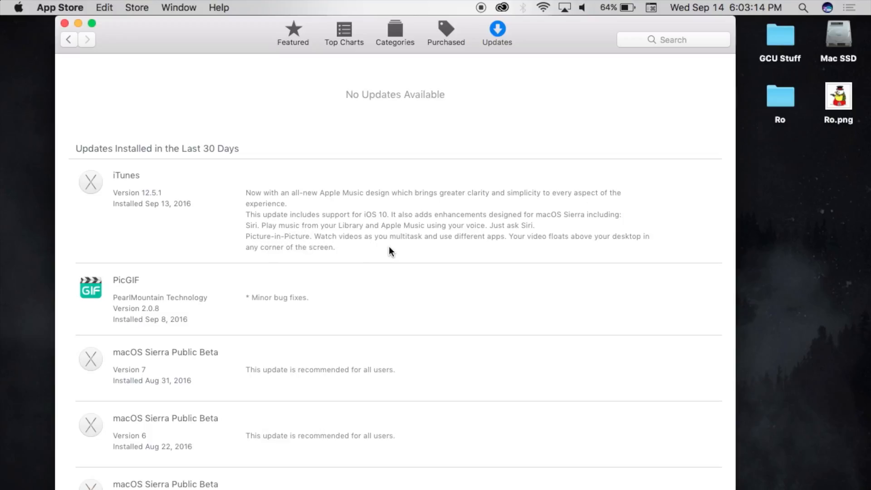
pyautogui.moveTo(389, 210)
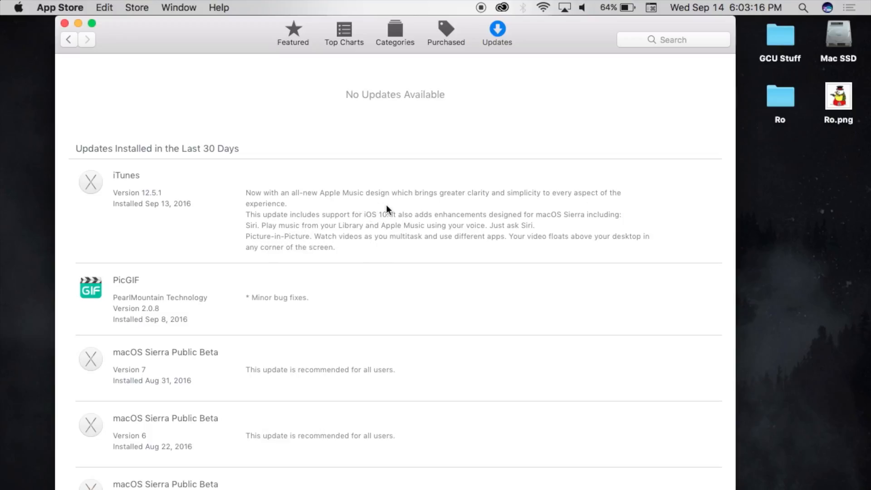
pyautogui.moveTo(474, 237)
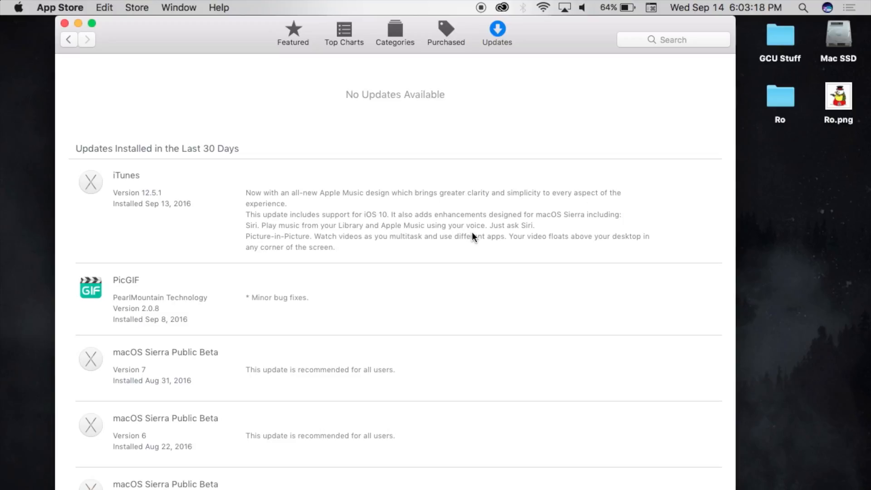
pyautogui.moveTo(494, 239)
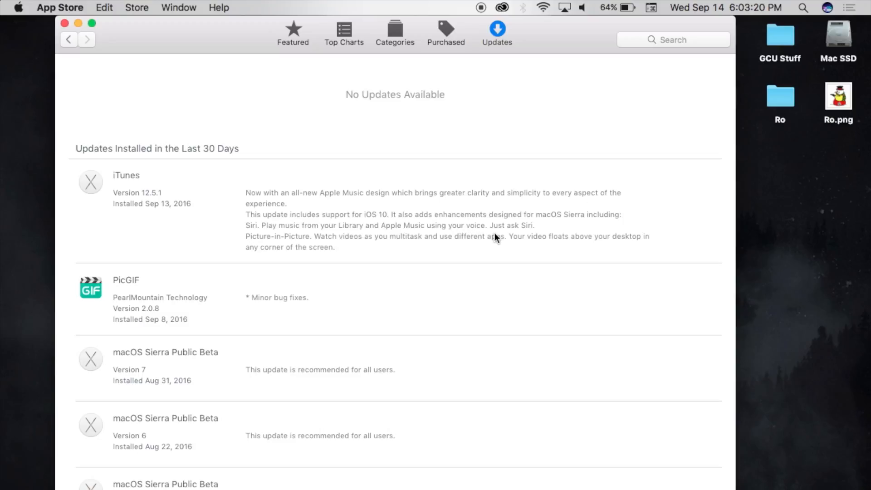
pyautogui.moveTo(359, 208)
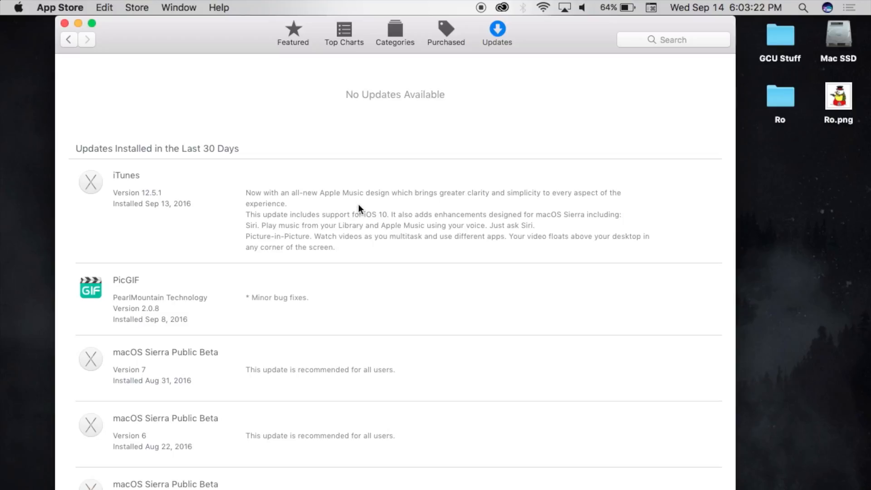
pyautogui.moveTo(236, 187)
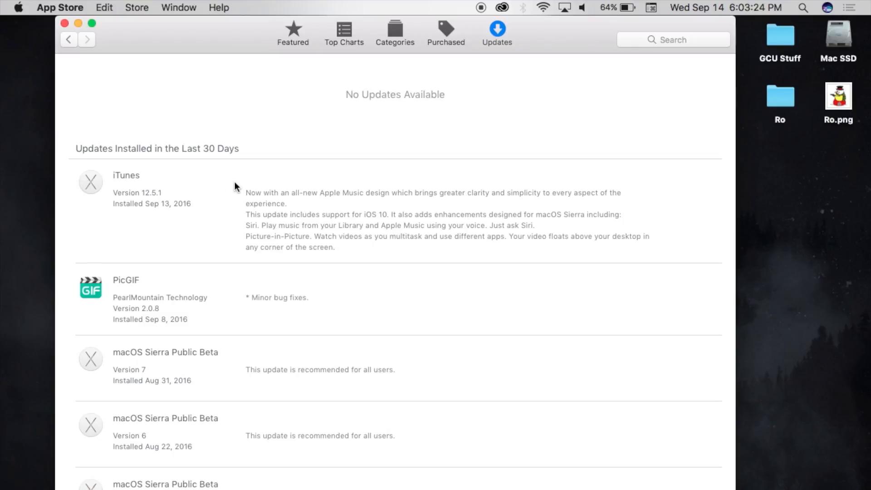
pyautogui.moveTo(6, 242)
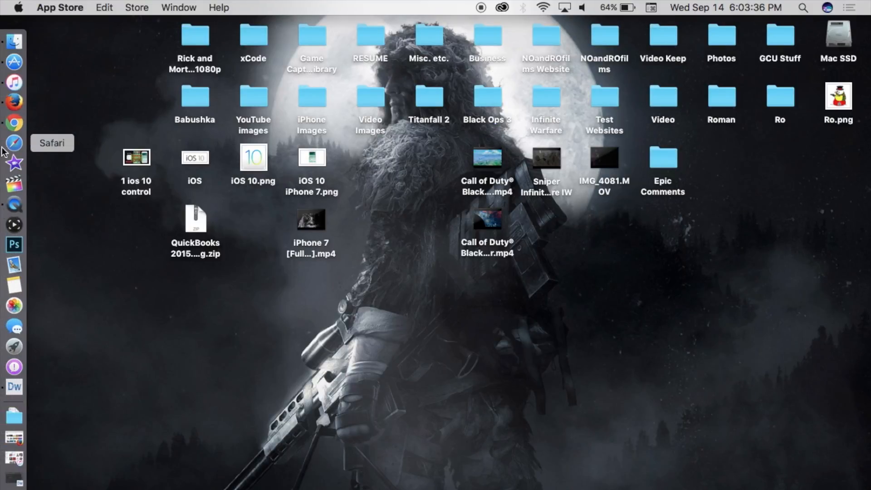
pyautogui.moveTo(14, 102)
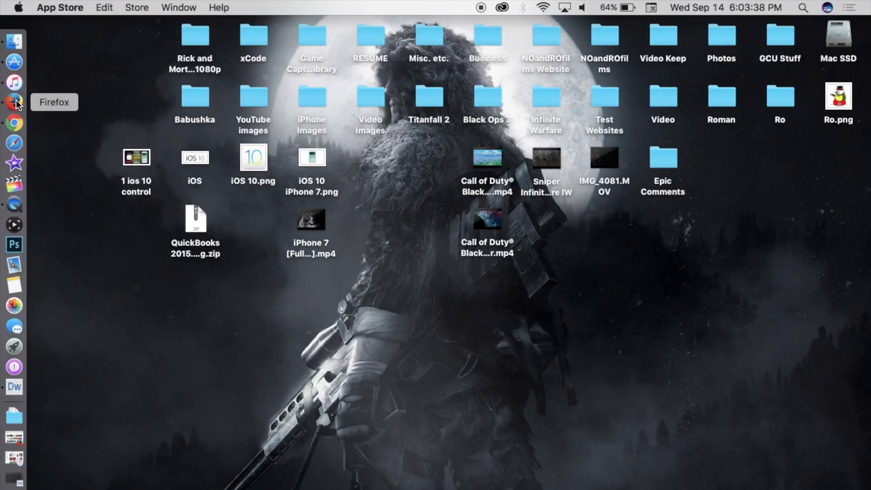
# - Launch iTunes from its Dock icon
pyautogui.click(14, 84)
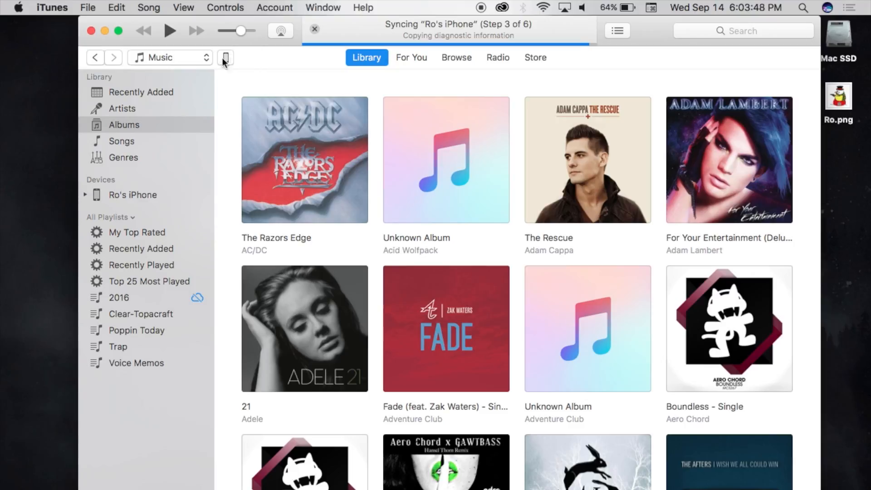
pyautogui.moveTo(643, 113)
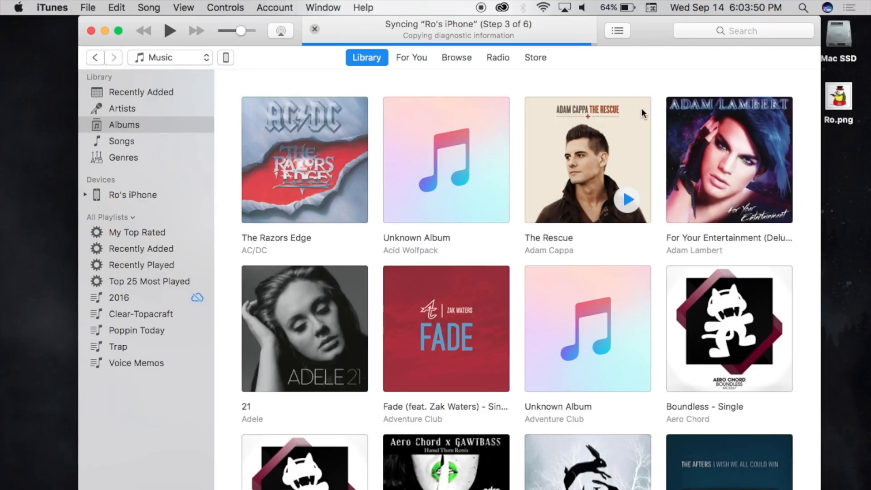
pyautogui.moveTo(475, 134)
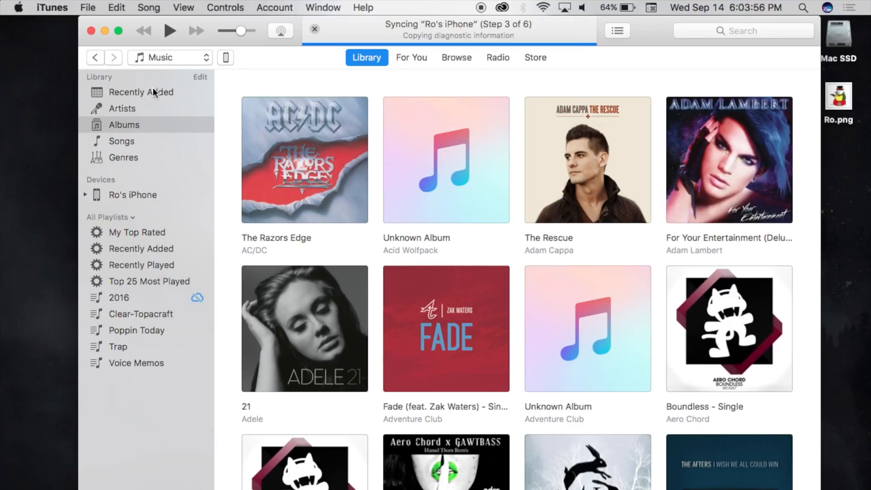
# - Keep Music as the media type and show the library by Albums
pyautogui.click(169, 57)
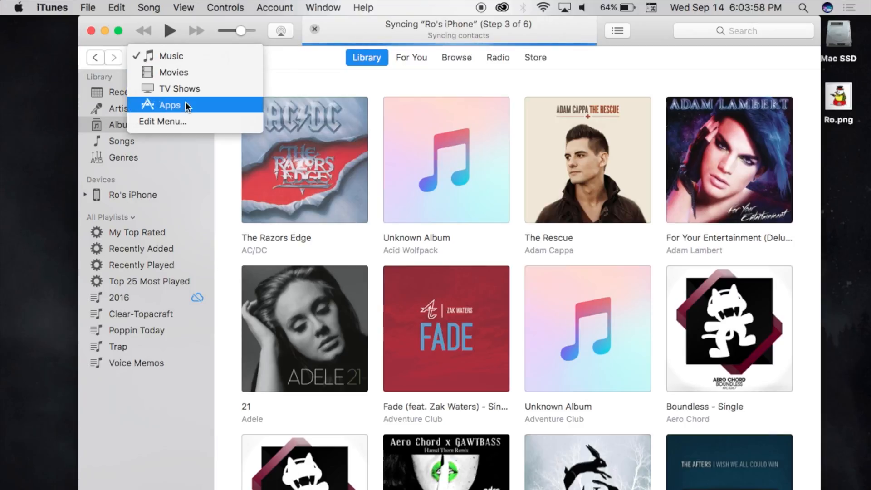
pyautogui.moveTo(184, 124)
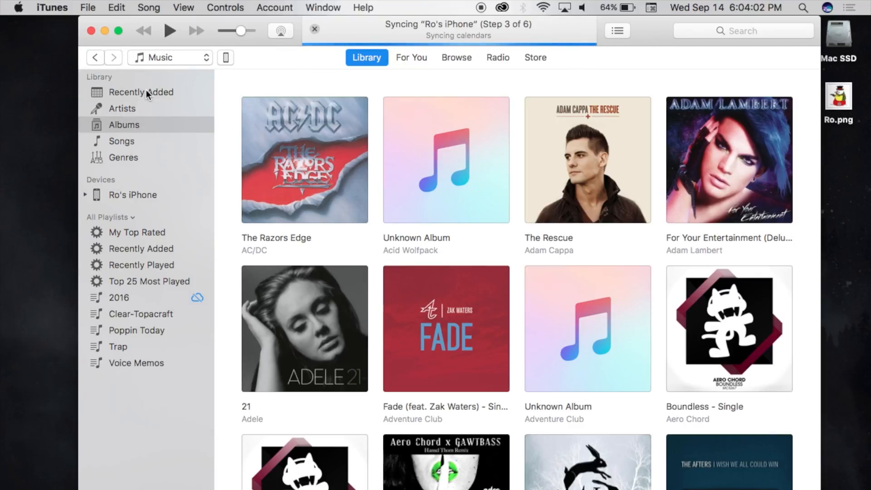
pyautogui.click(124, 124)
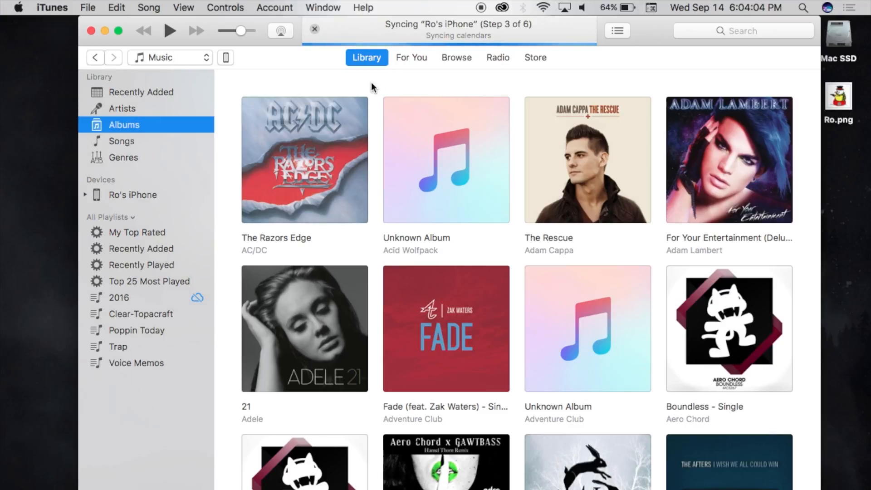
# - Switch Browse to the Videos sub-tab and scroll to New Videos
pyautogui.click(412, 57)
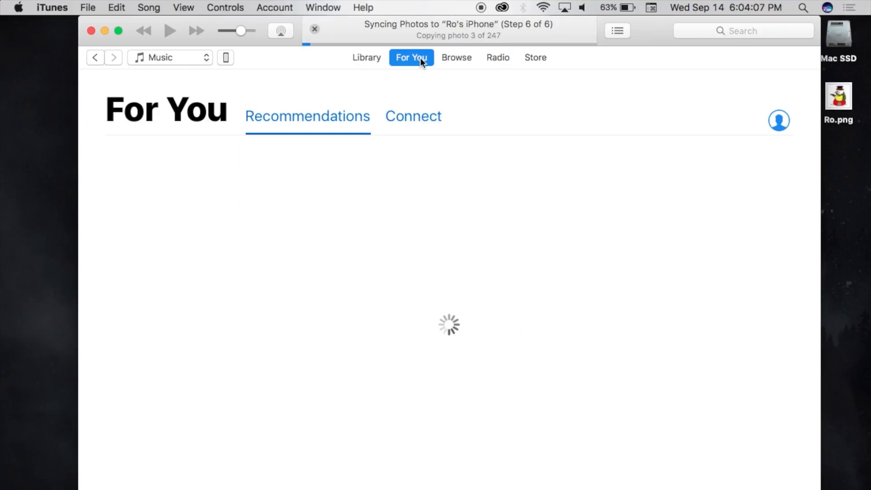
pyautogui.click(456, 57)
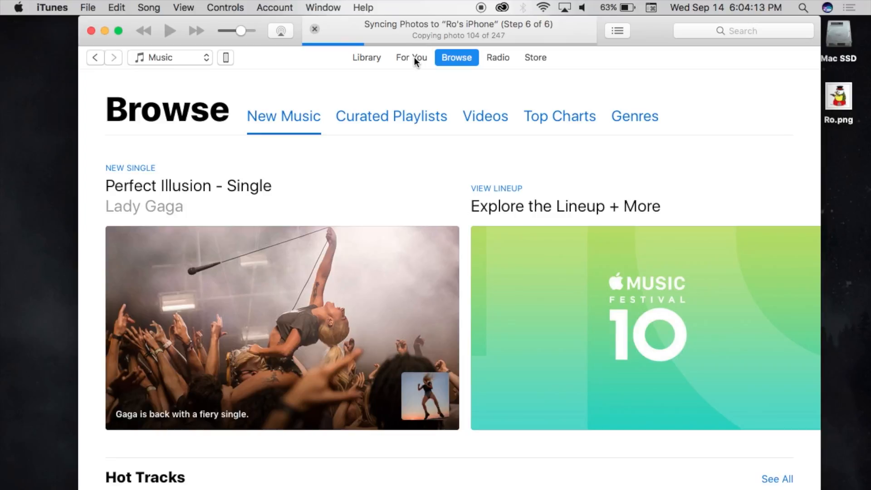
pyautogui.scroll(-3)
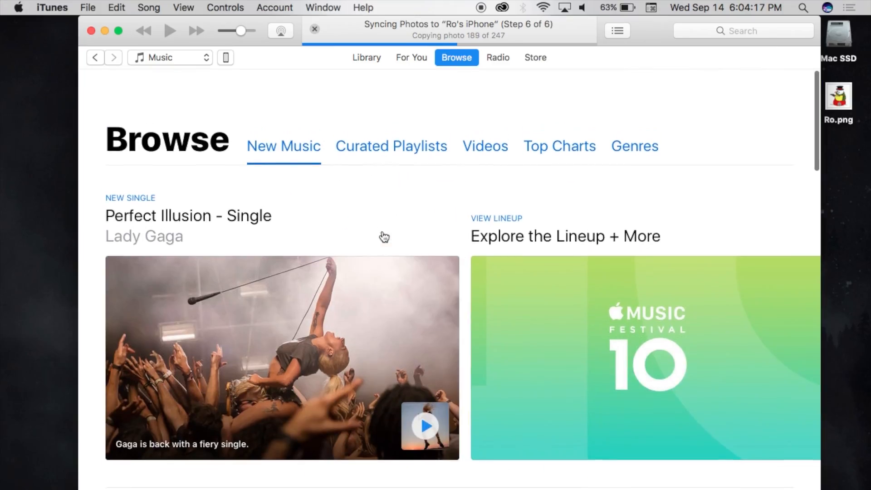
pyautogui.click(485, 116)
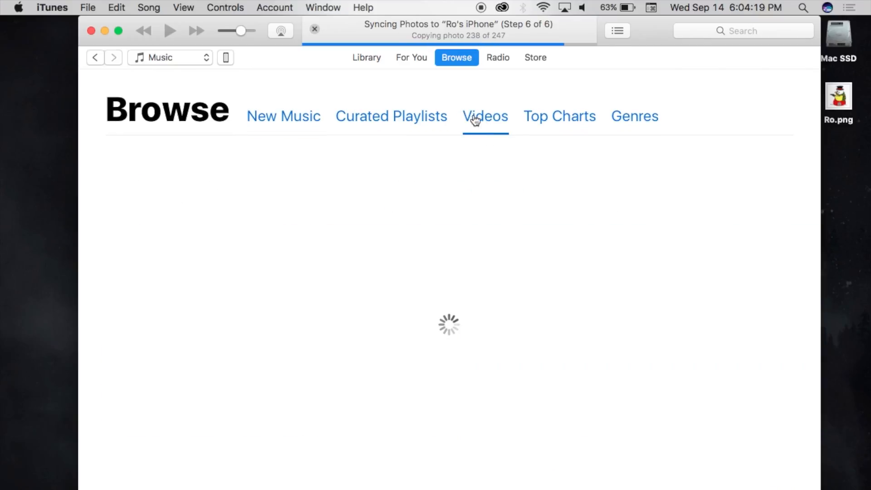
pyautogui.click(485, 116)
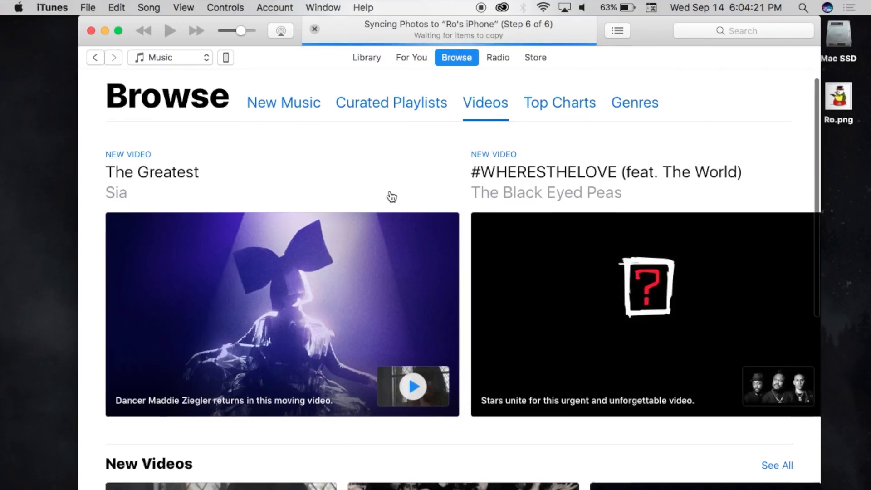
pyautogui.scroll(-3)
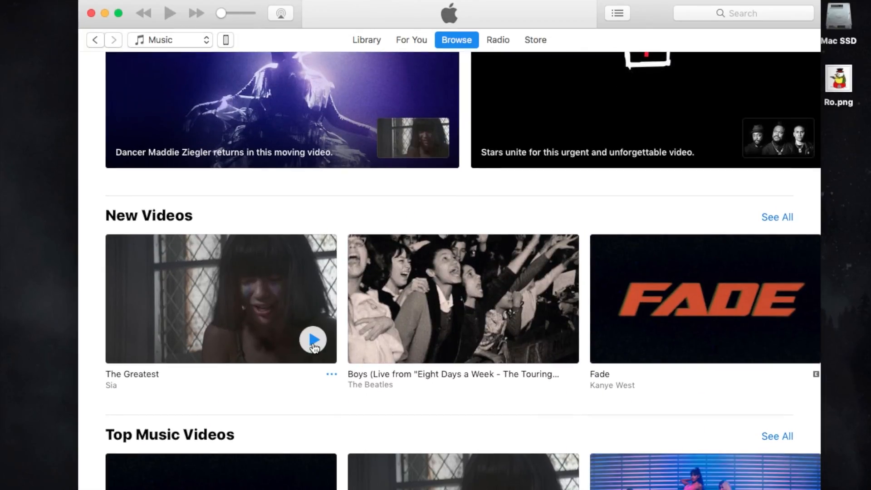
# - Play Sia's The Greatest, dismiss the HDCP warning, and return to Browse
pyautogui.click(313, 339)
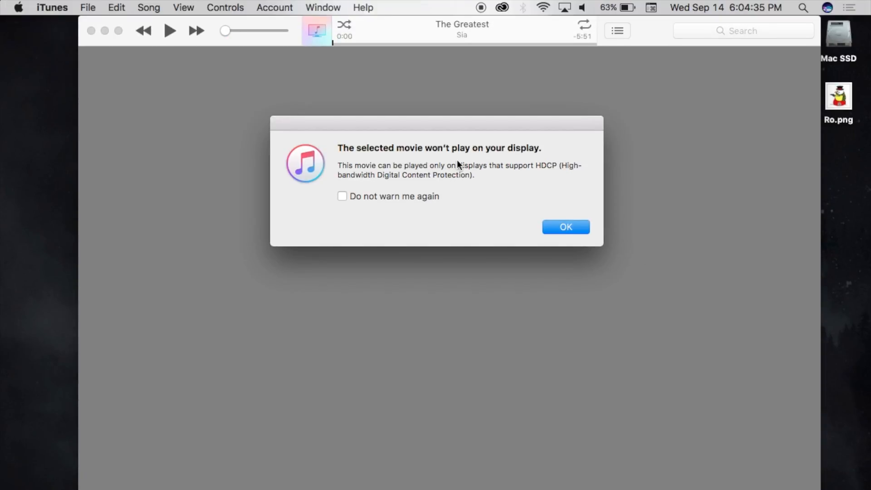
pyautogui.moveTo(569, 213)
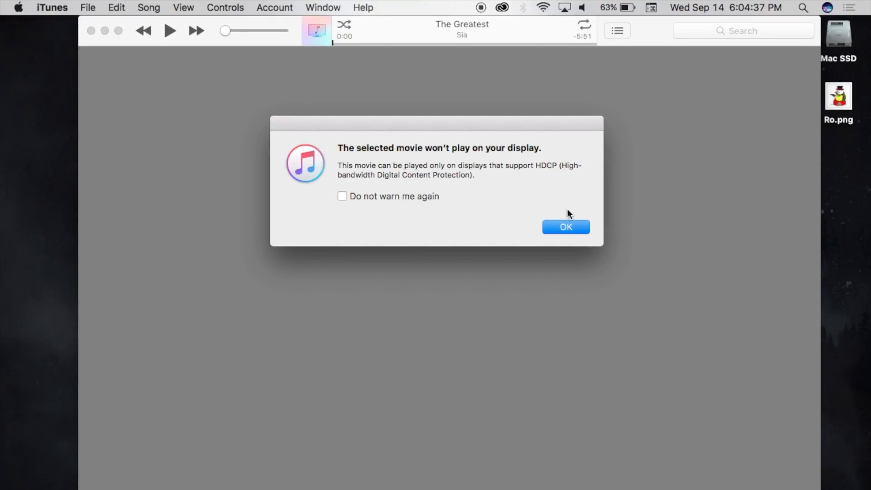
pyautogui.click(565, 226)
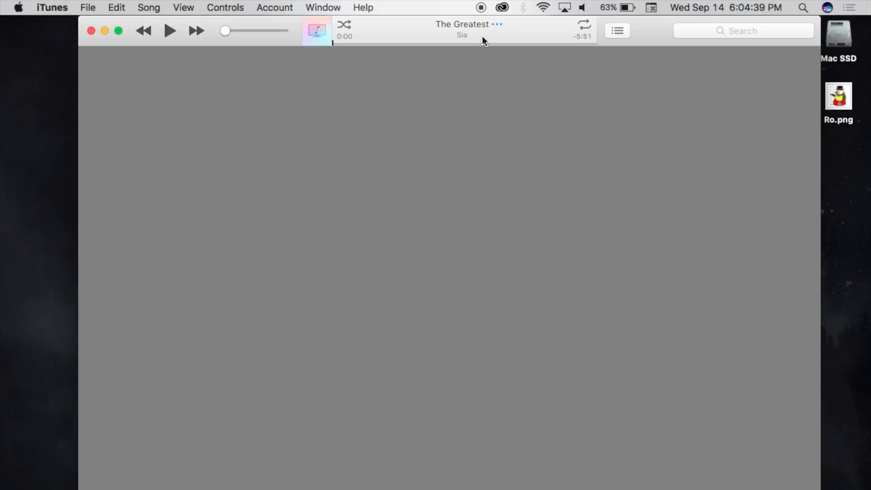
pyautogui.click(456, 58)
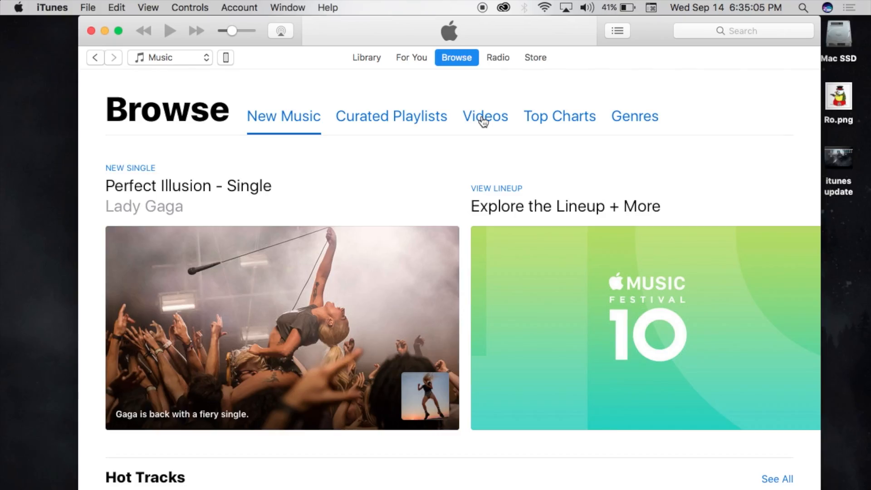
# - Play the featured Sia's The Greatest from Browse's Videos sub-tab
pyautogui.click(484, 116)
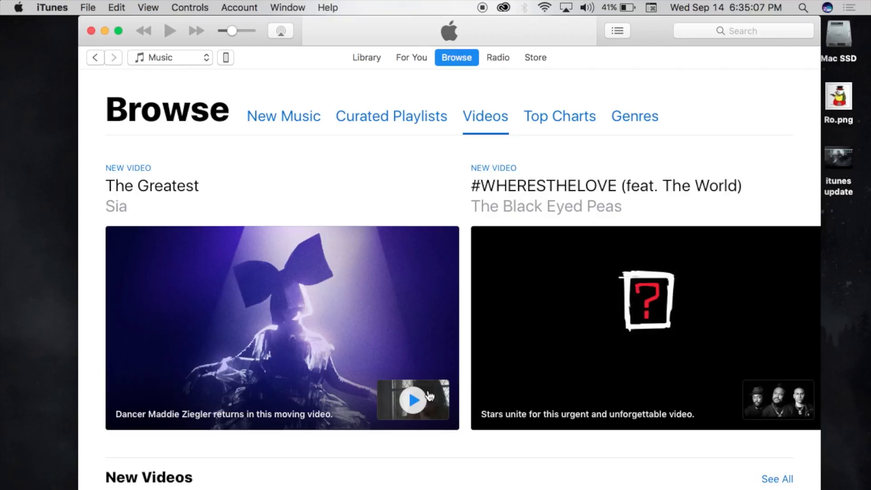
pyautogui.click(413, 400)
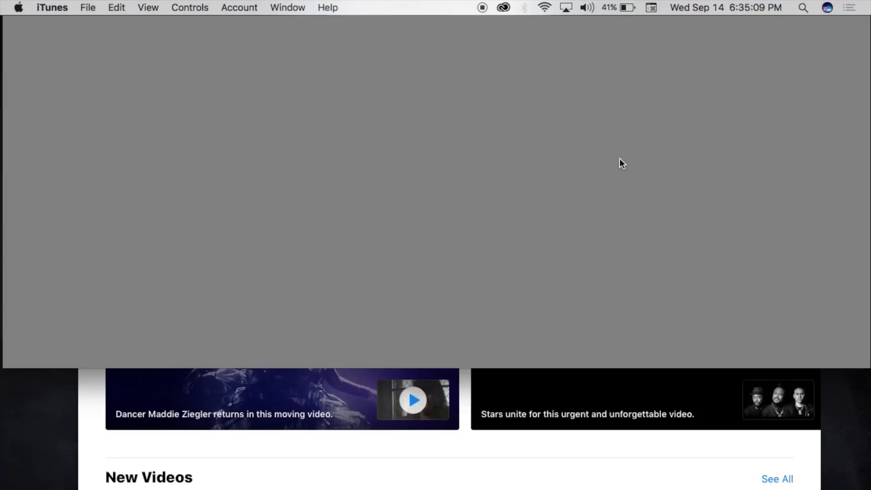
pyautogui.moveTo(654, 190)
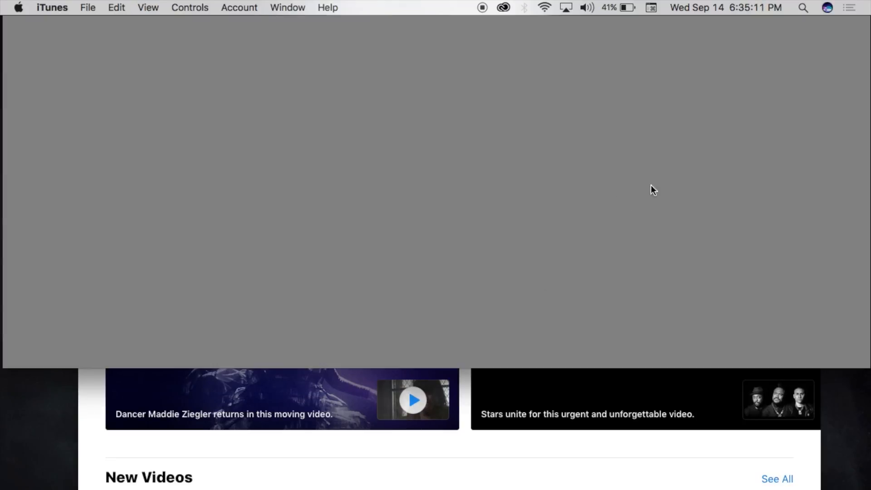
pyautogui.moveTo(87, 97)
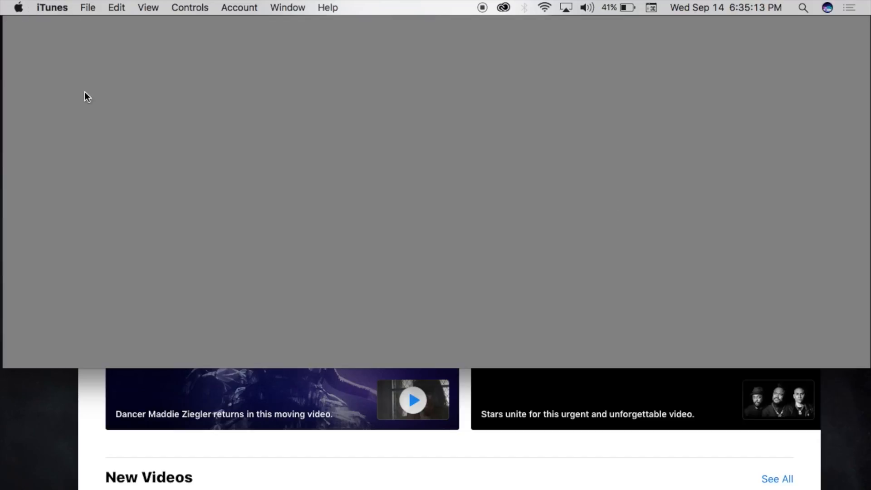
pyautogui.moveTo(840, 351)
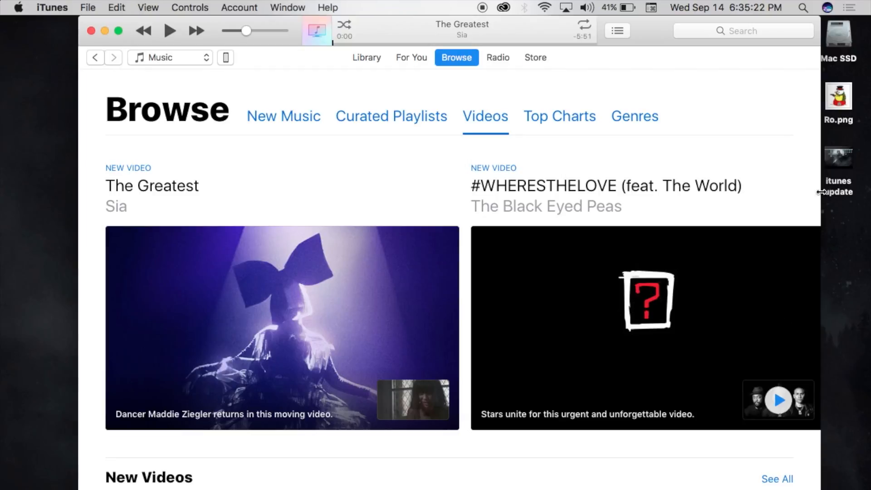
# - Select the desktop iTunes update file, then show the Radio featured stations
pyautogui.click(838, 157)
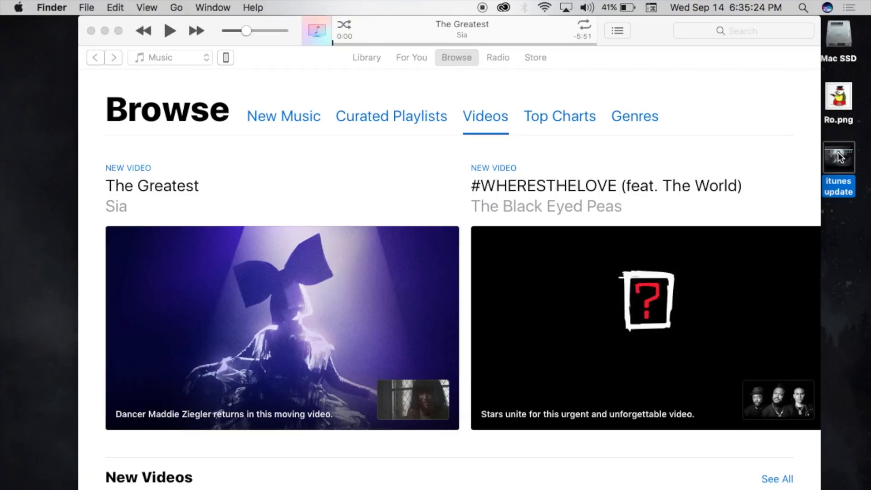
pyautogui.click(498, 58)
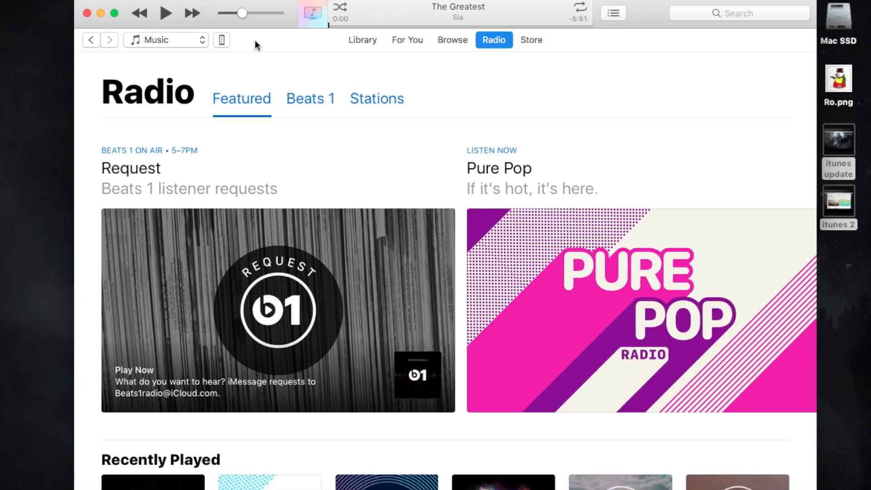